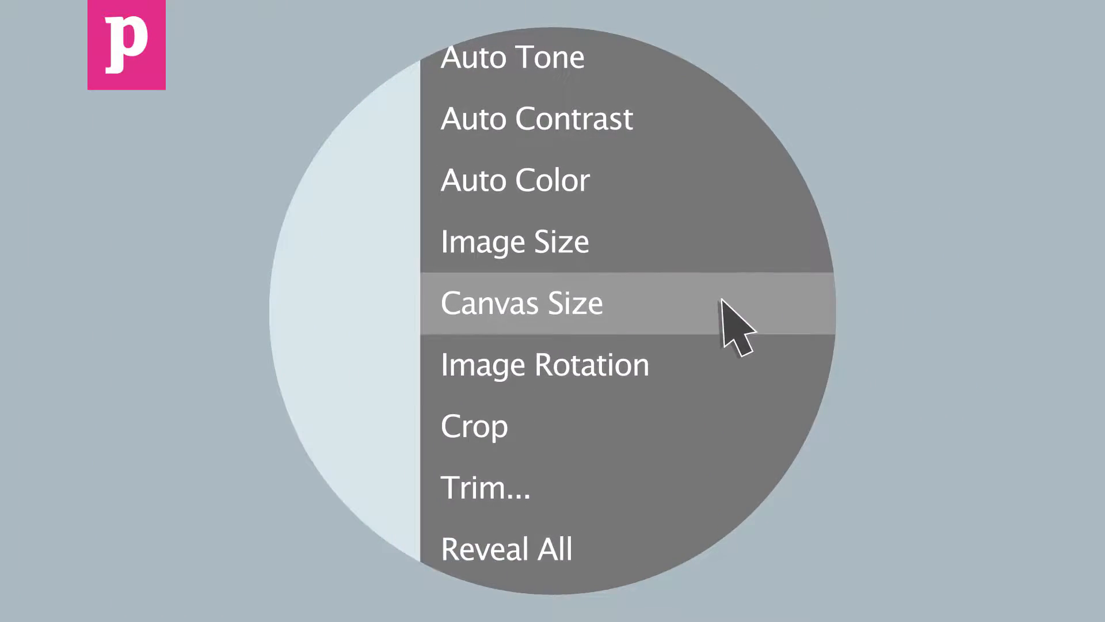
# - Open Canvas Size and show the 398 × 477 canvas dimensions in millimetres
pyautogui.click(522, 303)
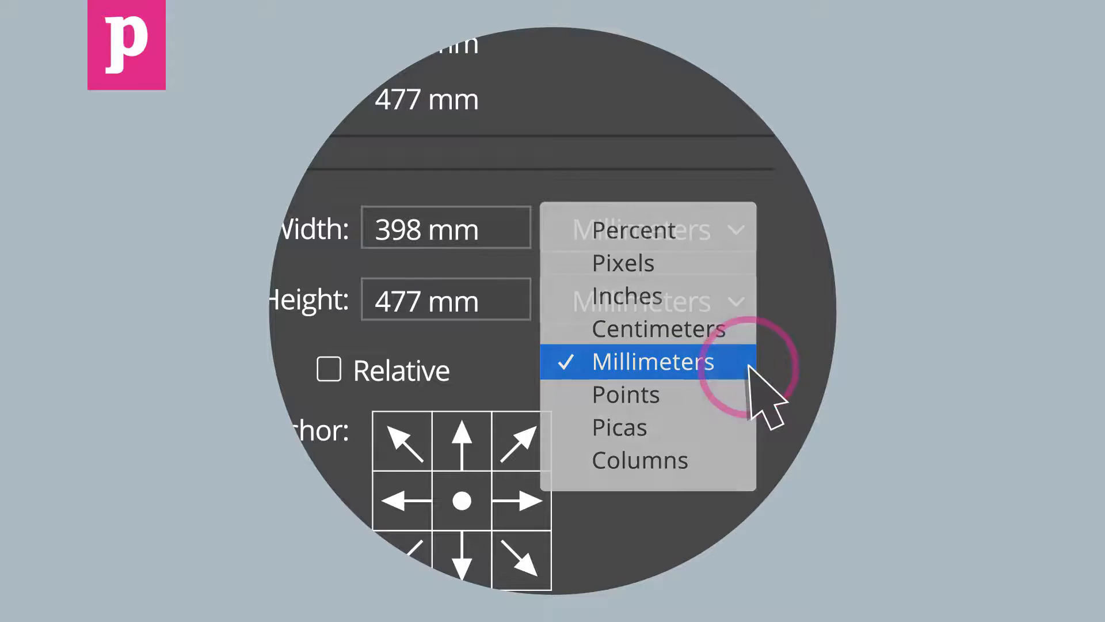
pyautogui.click(651, 362)
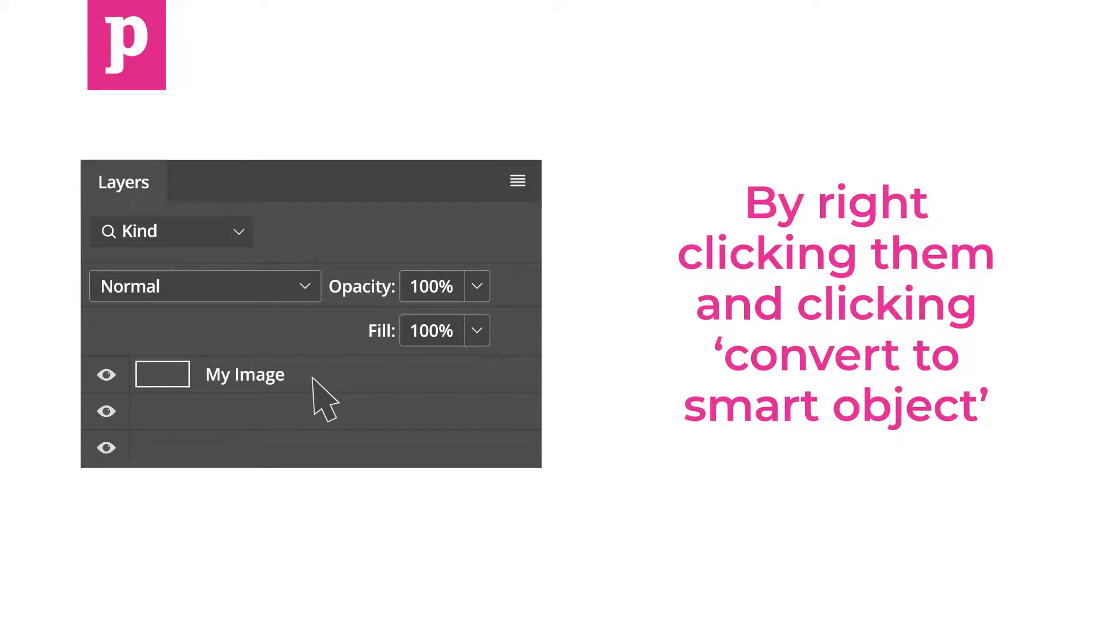
# - Convert the My Image layer to a Smart Object from its layer menu
pyautogui.rightClick(243, 374)
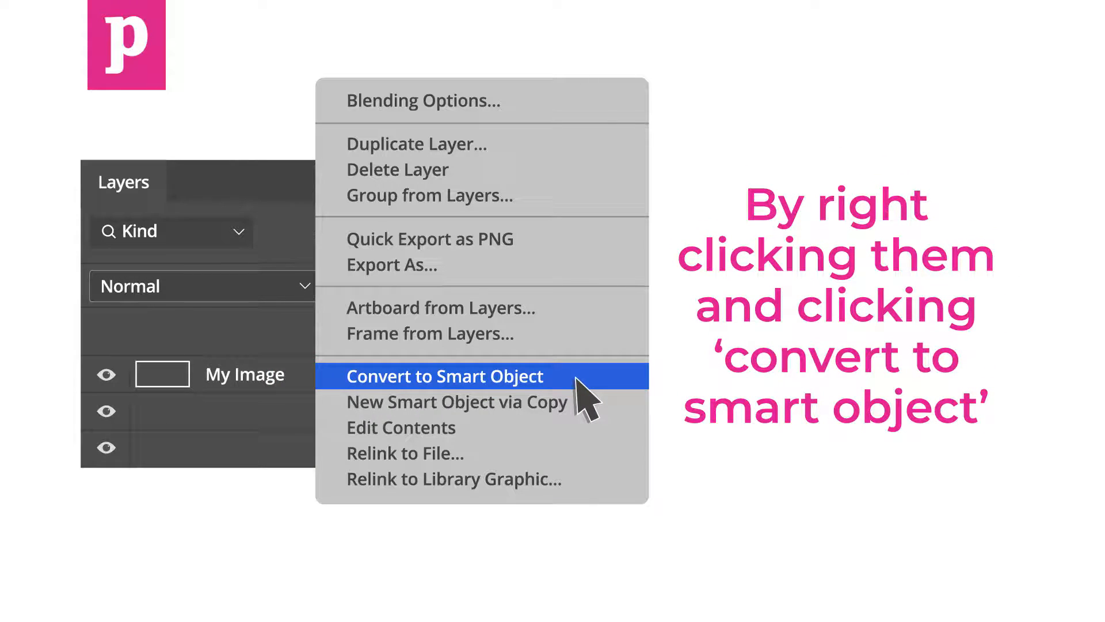
pyautogui.click(444, 376)
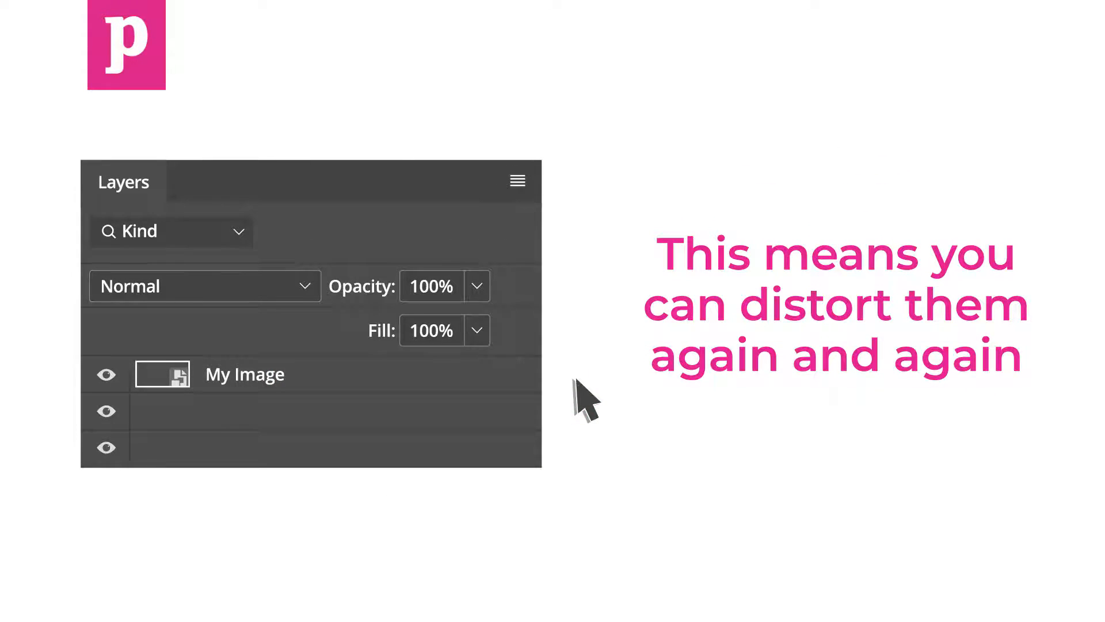